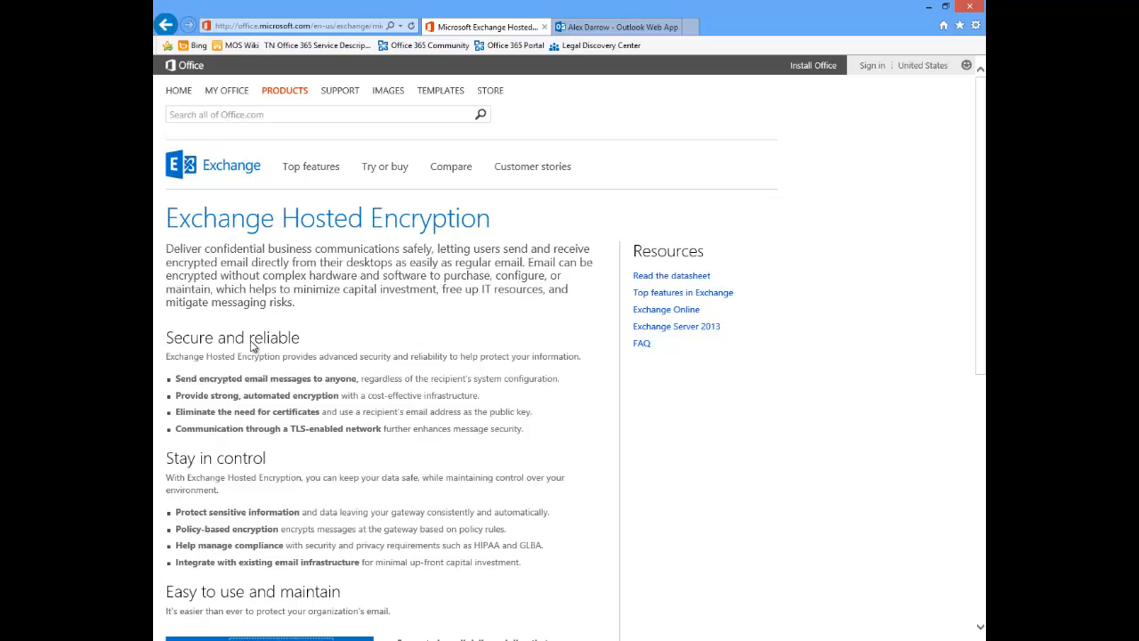
Step: Switch to the Outlook Web App tab and open the 'Contract signing' email
{"action": "left_click", "coordinate": [614, 26]}
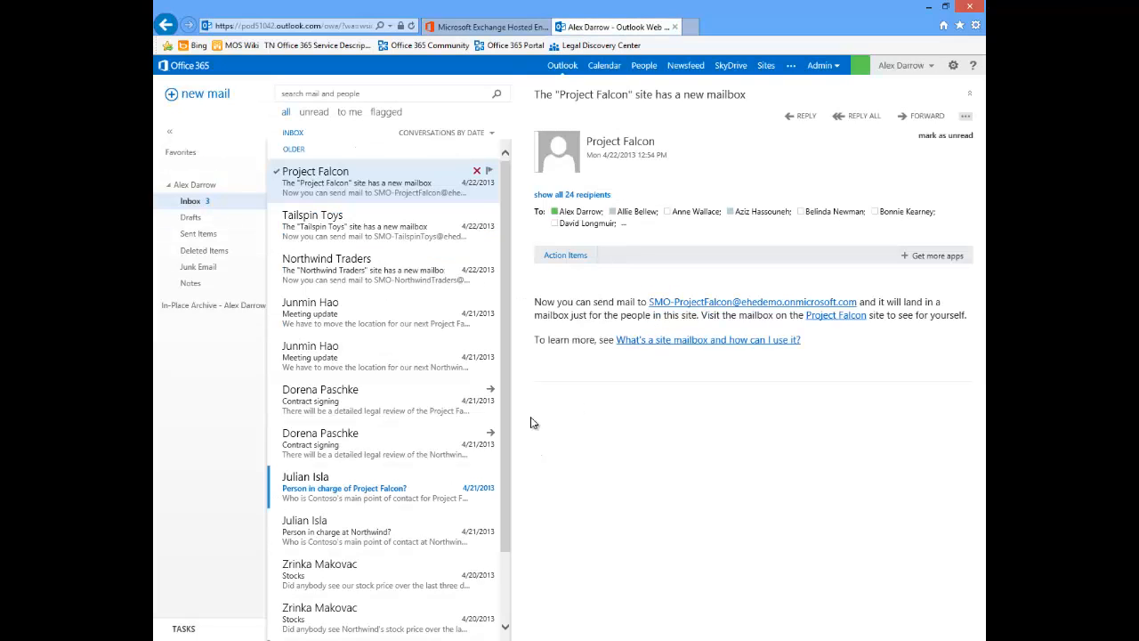
{"action": "left_click", "coordinate": [374, 401]}
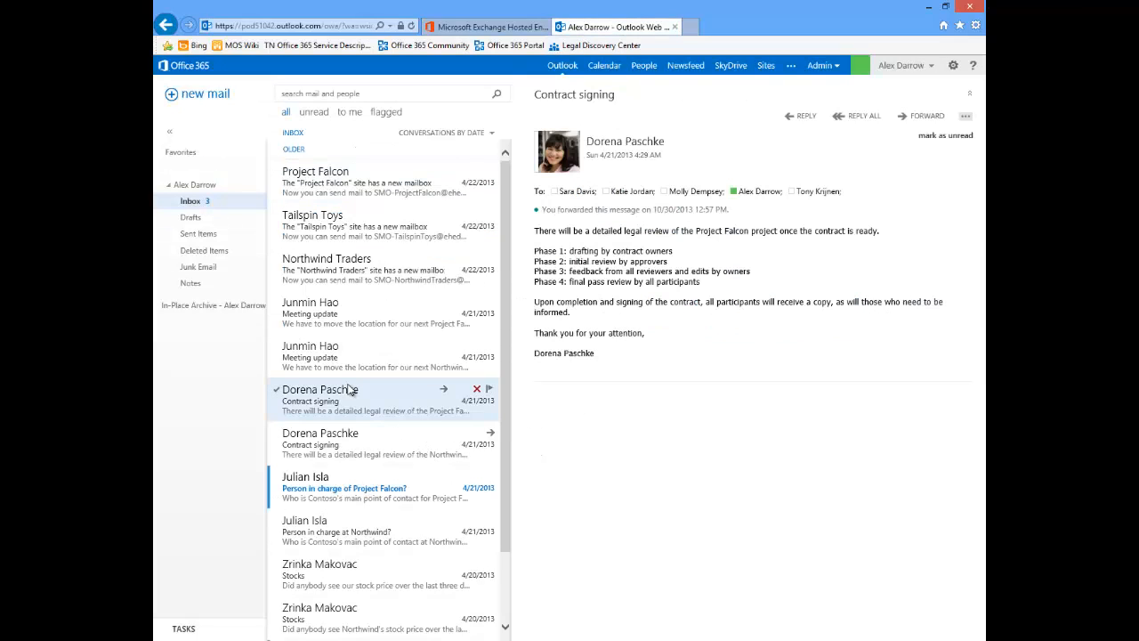
{"action": "mouse_move", "coordinate": [380, 411]}
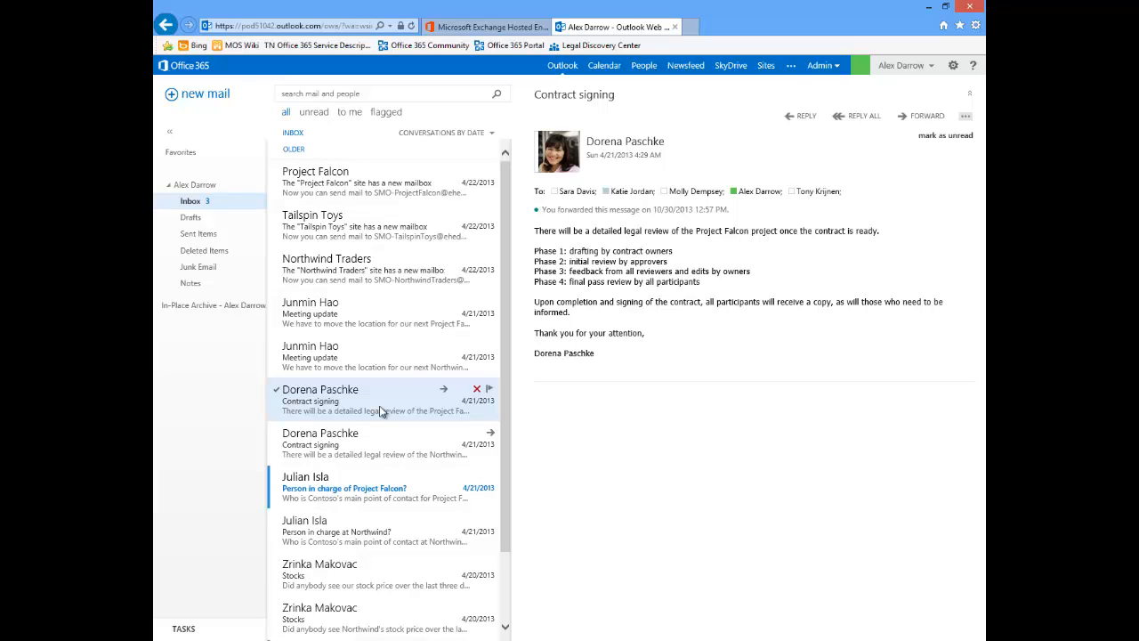
{"action": "mouse_move", "coordinate": [896, 195]}
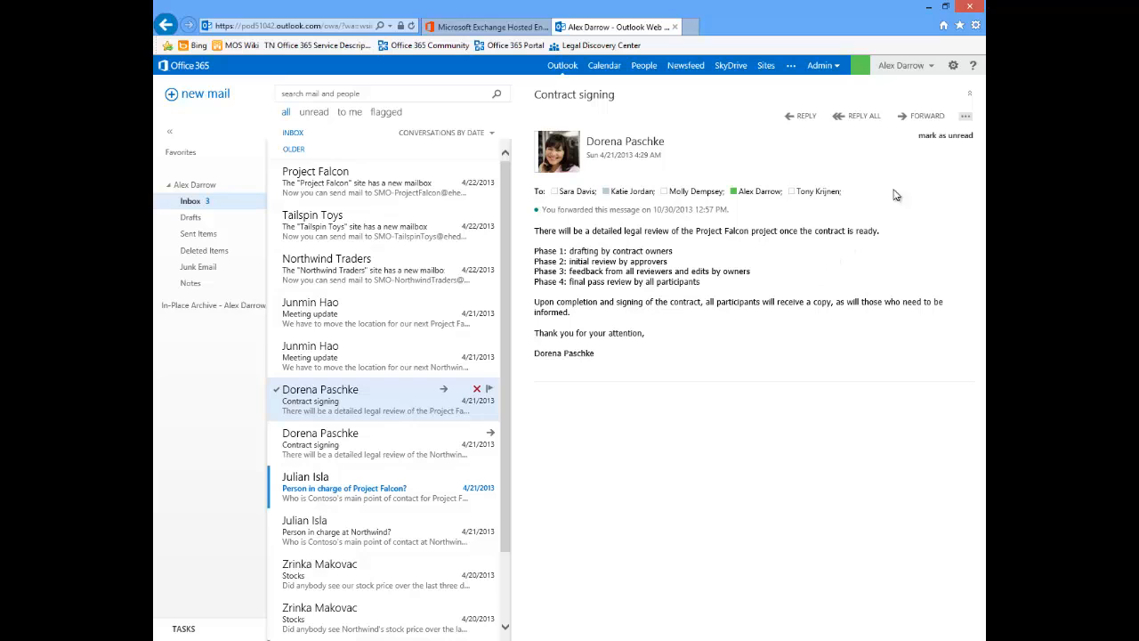
Step: Forward 'Contract signing' to the outside outlook.com contact with subject suffix '(Secure Mail)'
{"action": "left_click", "coordinate": [928, 116]}
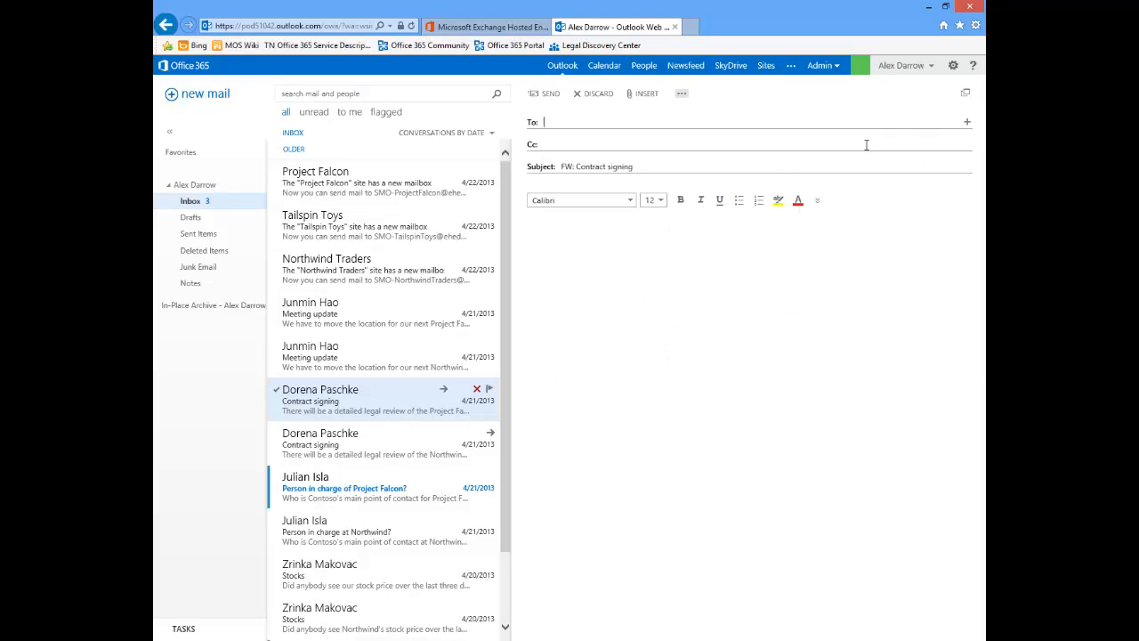
{"action": "type", "text": "kar"}
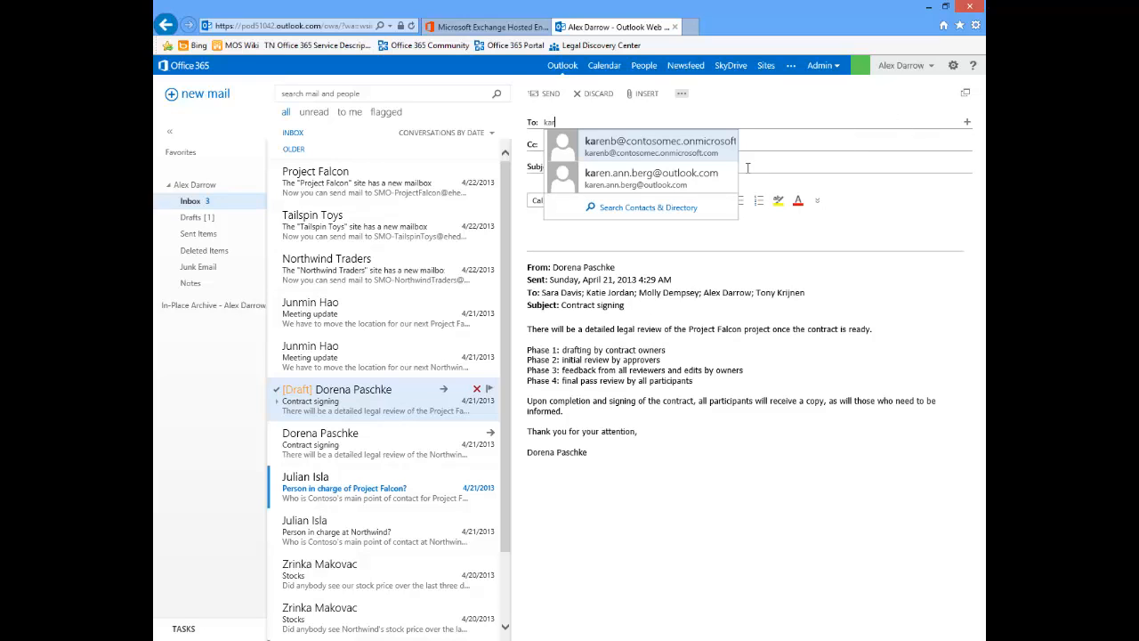
{"action": "mouse_move", "coordinate": [649, 178]}
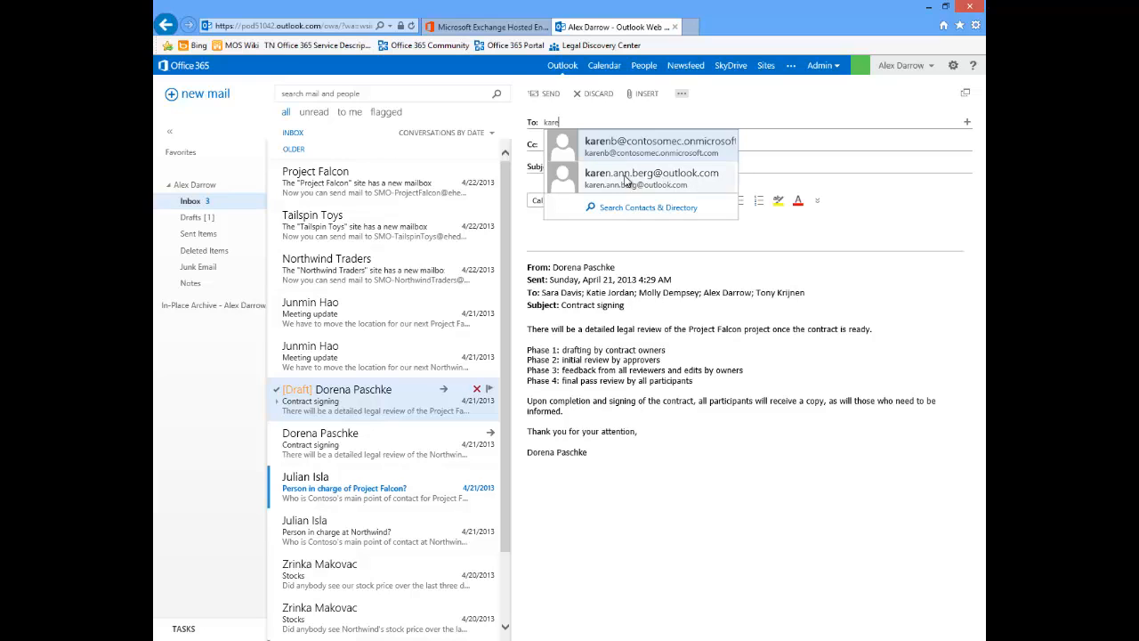
{"action": "left_click", "coordinate": [651, 172]}
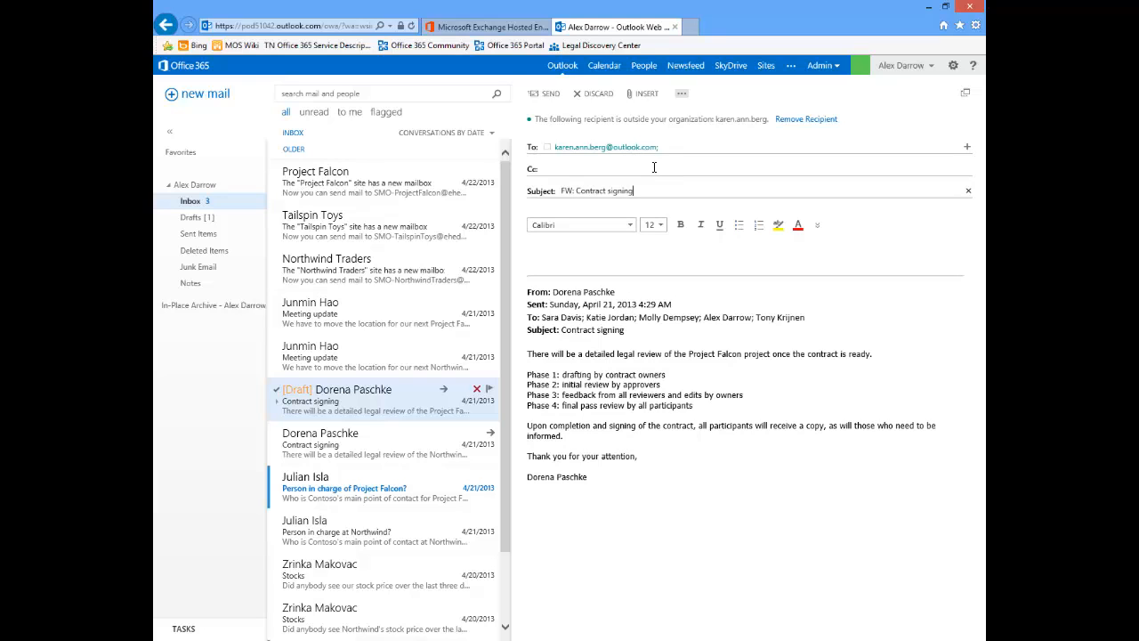
{"action": "type", "text": "(Se"}
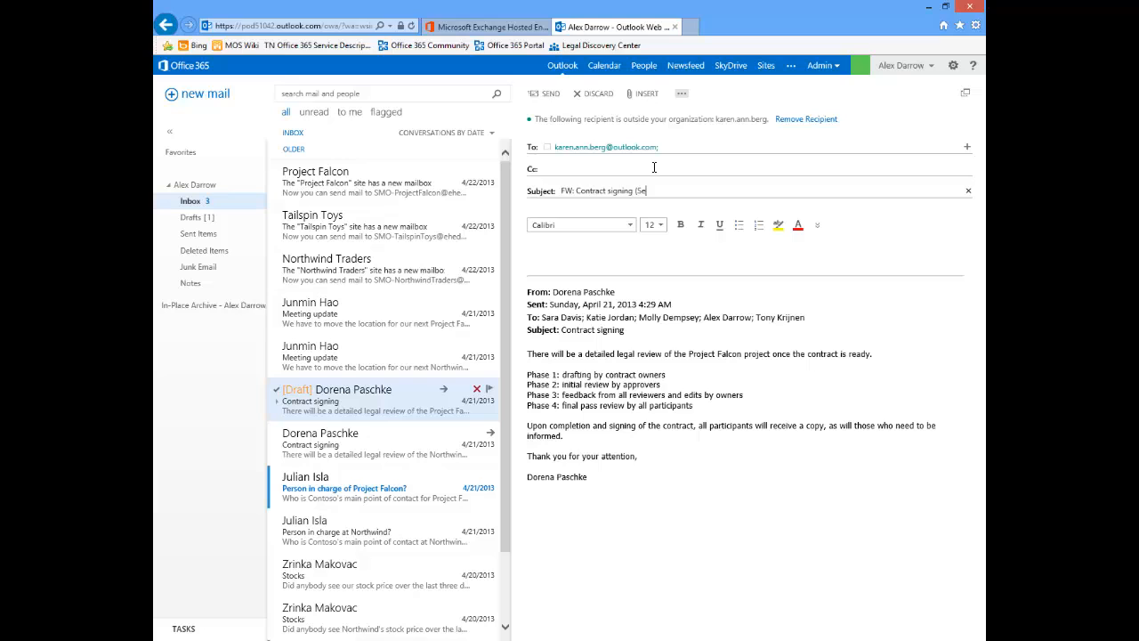
{"action": "type", "text": "cure Mail"}
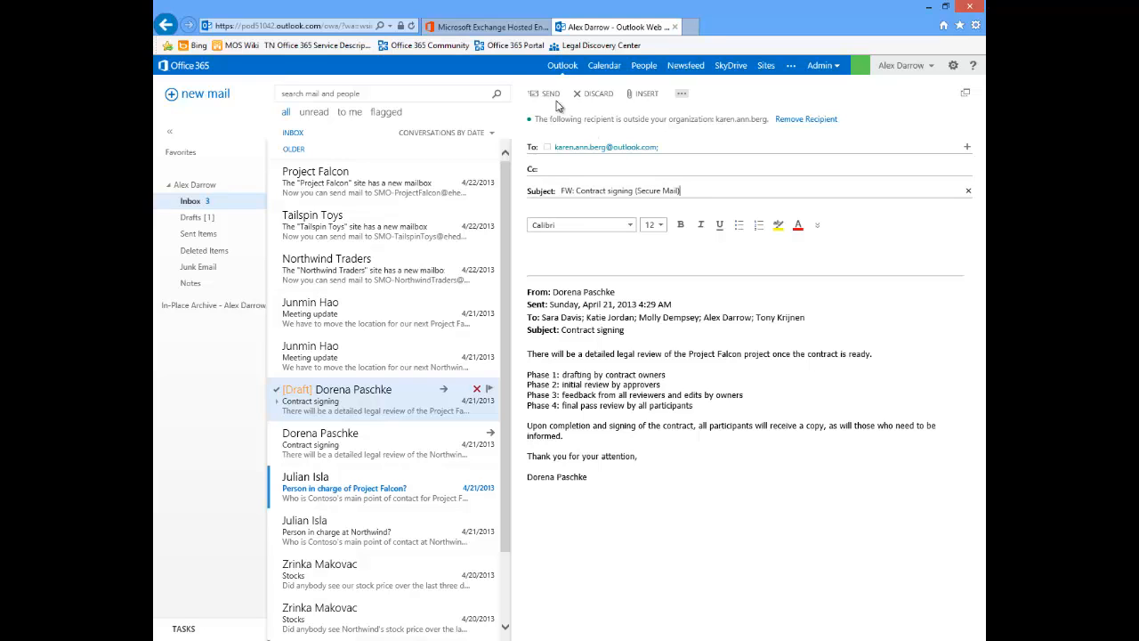
{"action": "left_click", "coordinate": [593, 93]}
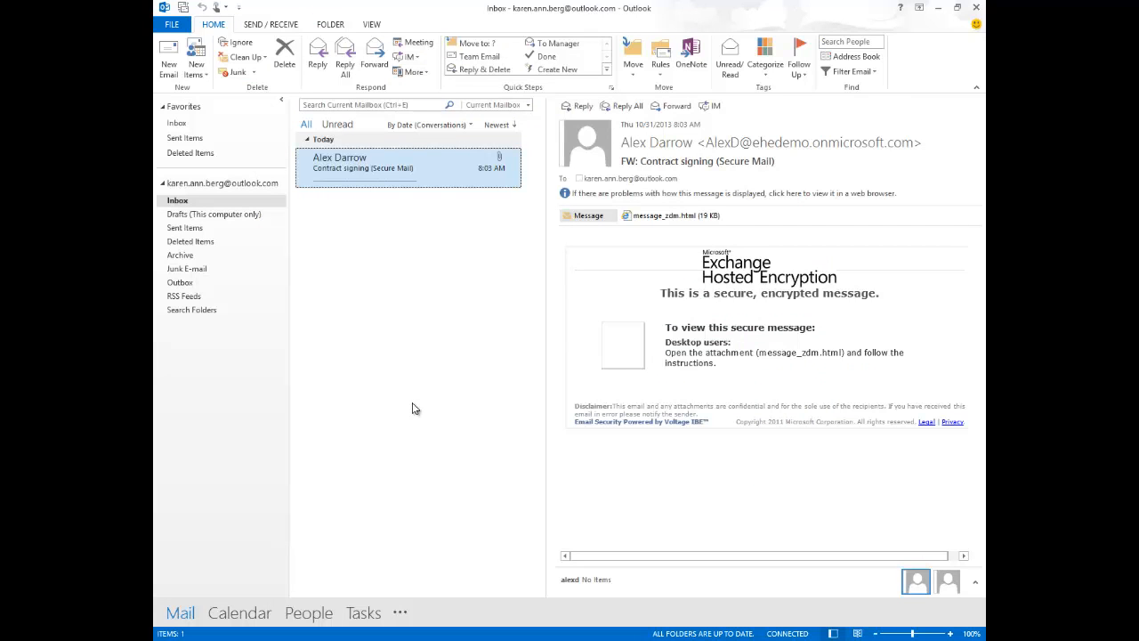
{"action": "mouse_move", "coordinate": [332, 207]}
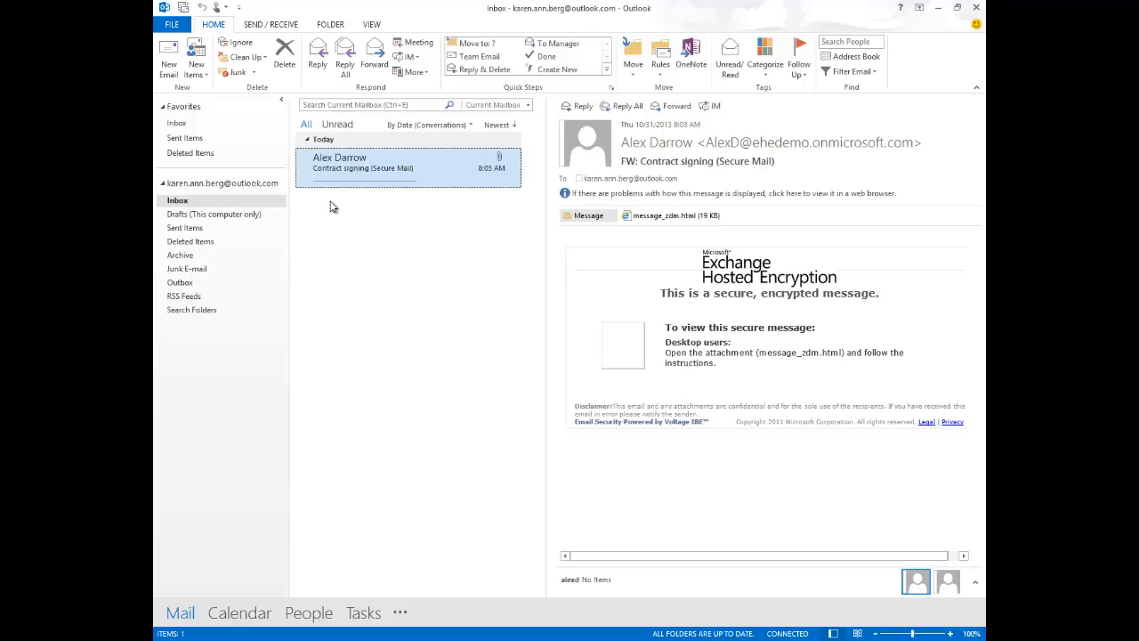
{"action": "mouse_move", "coordinate": [486, 339]}
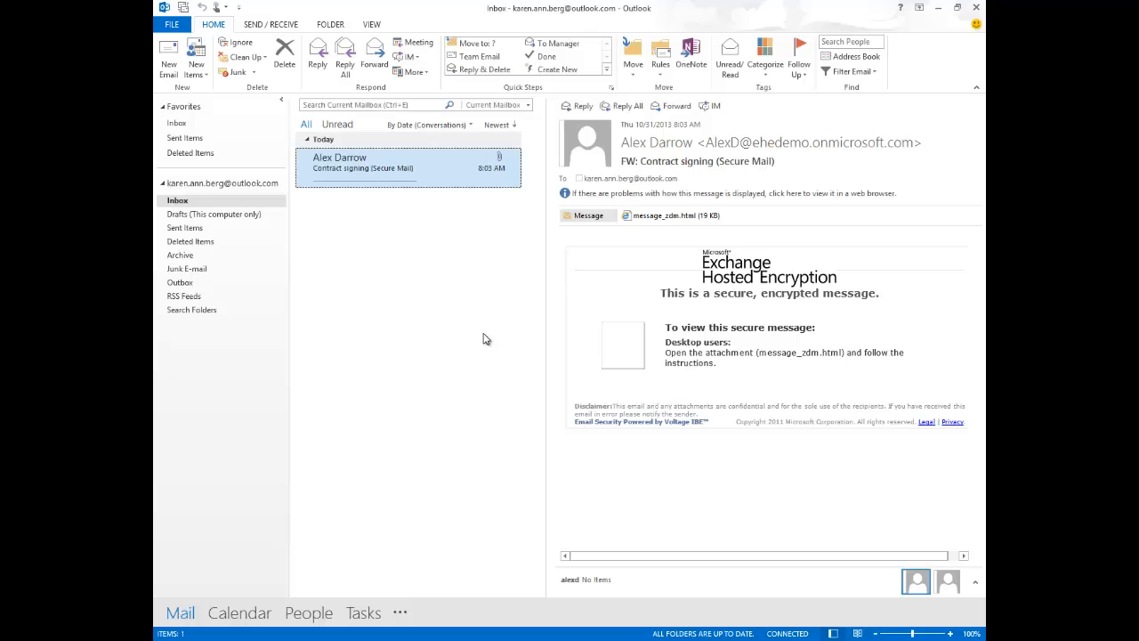
{"action": "mouse_move", "coordinate": [835, 342]}
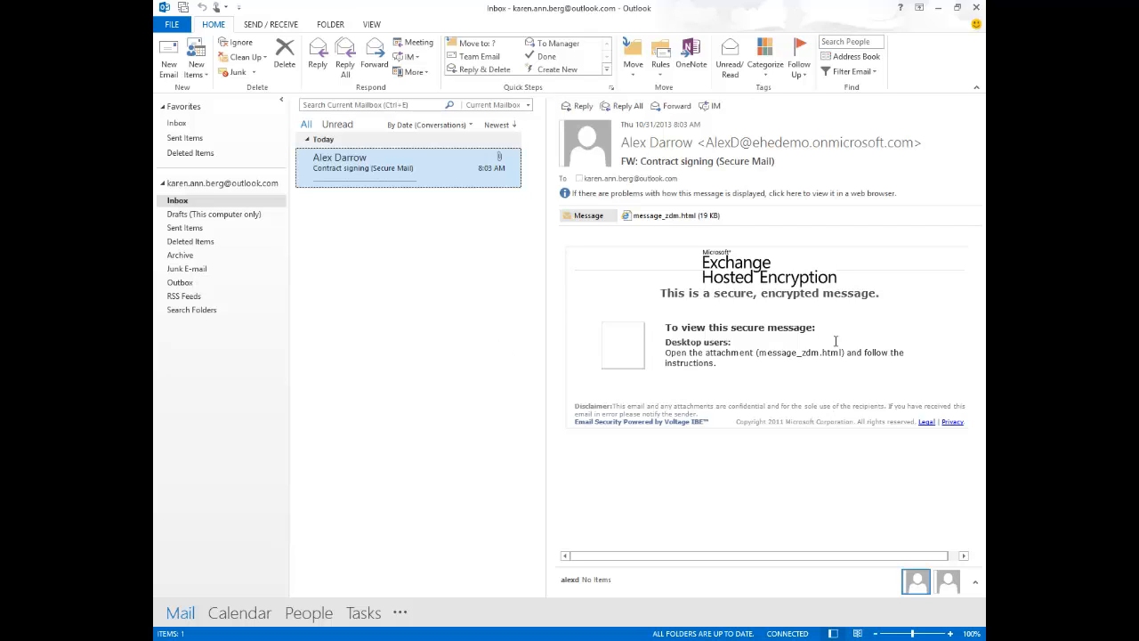
{"action": "mouse_move", "coordinate": [753, 293]}
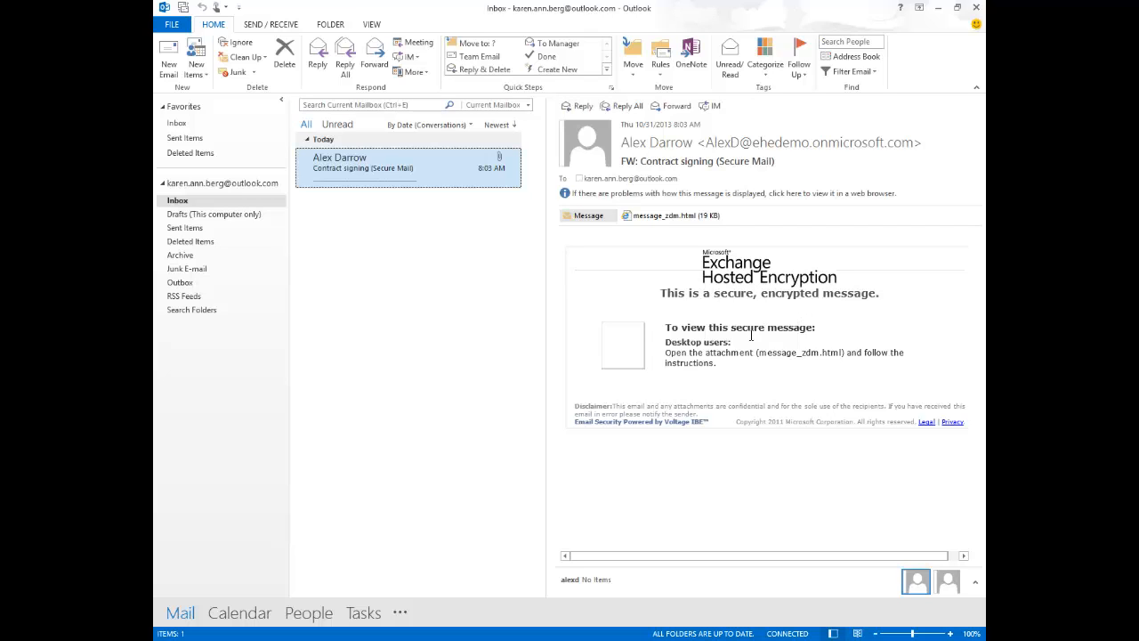
{"action": "mouse_move", "coordinate": [817, 354]}
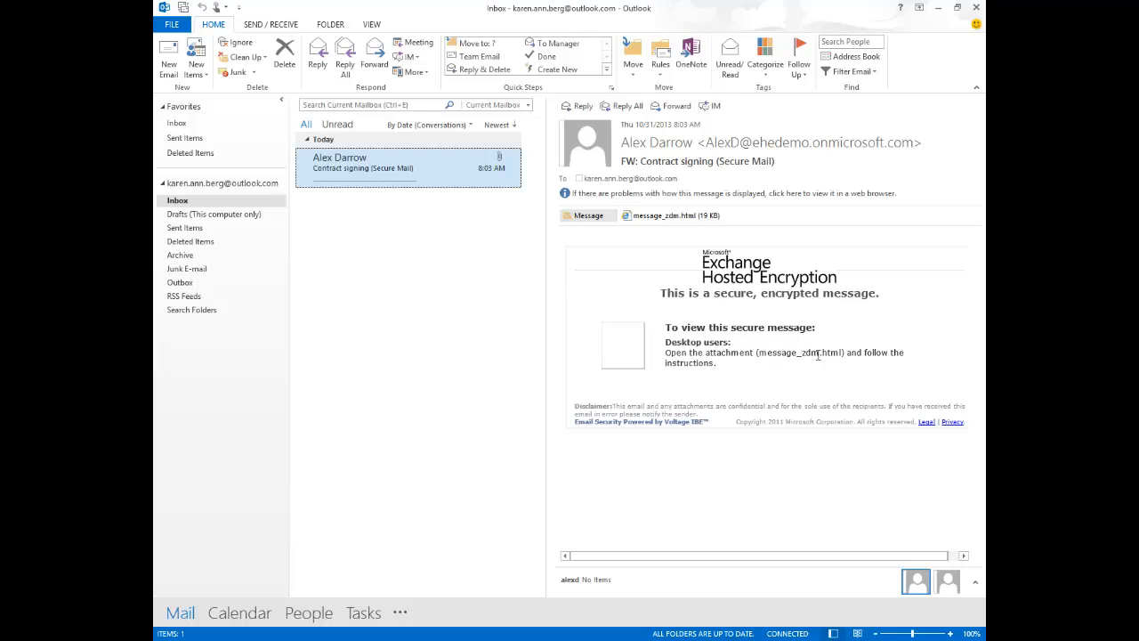
{"action": "mouse_move", "coordinate": [662, 227]}
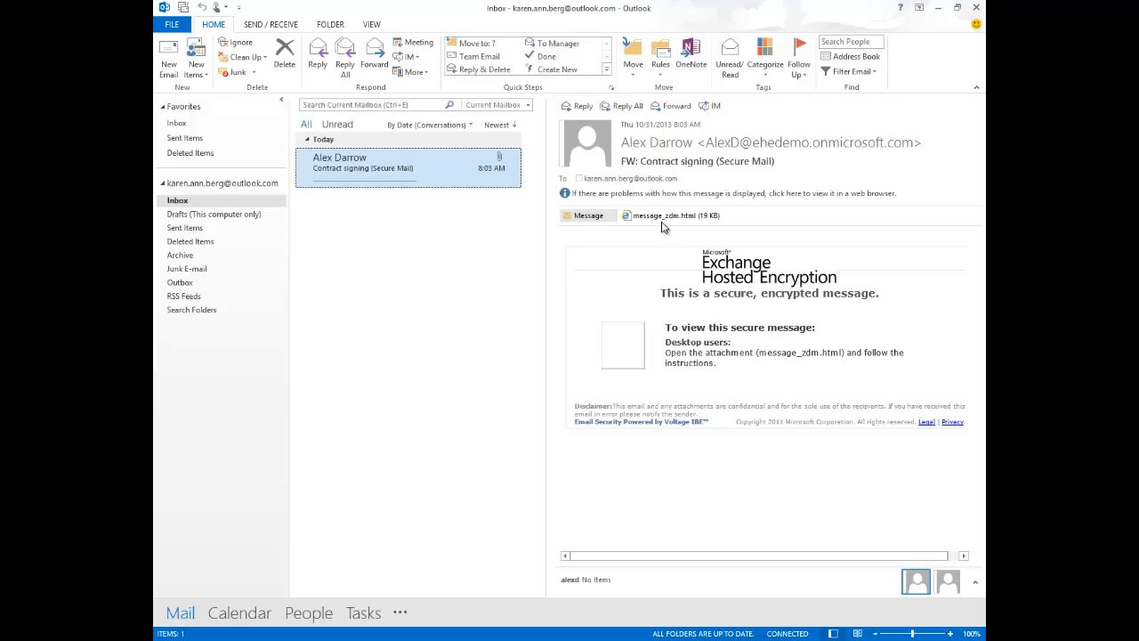
Step: Open the message_zdm.html attachment on the Secure Mail message in Outlook
{"action": "double_click", "coordinate": [671, 215]}
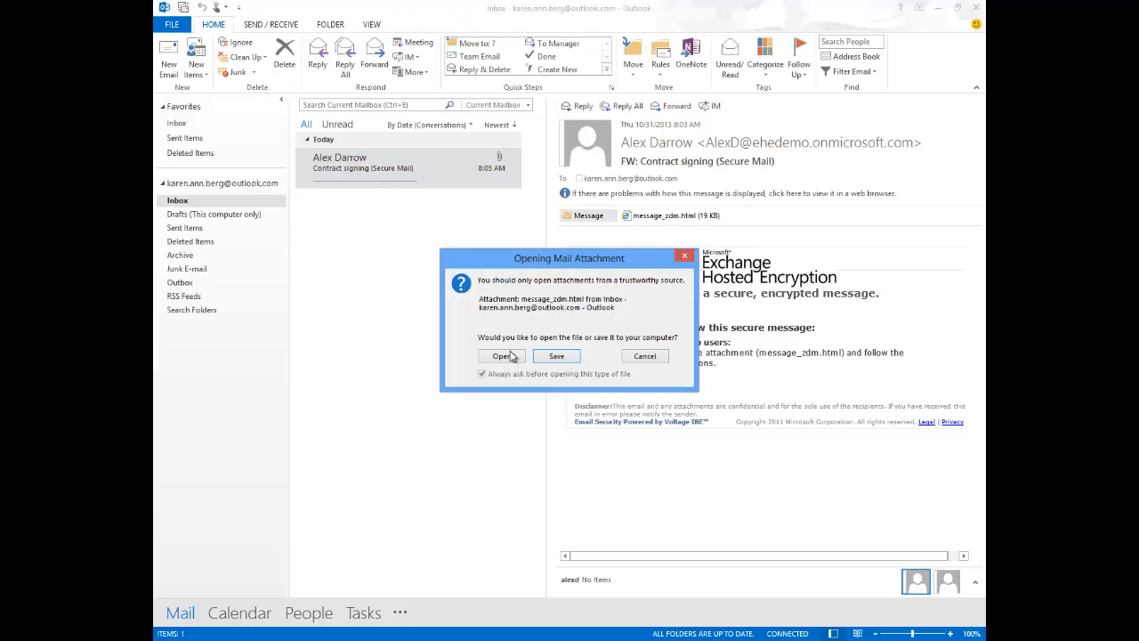
Step: Open the attachment file and choose Read Message on the secure email page
{"action": "left_click", "coordinate": [501, 356]}
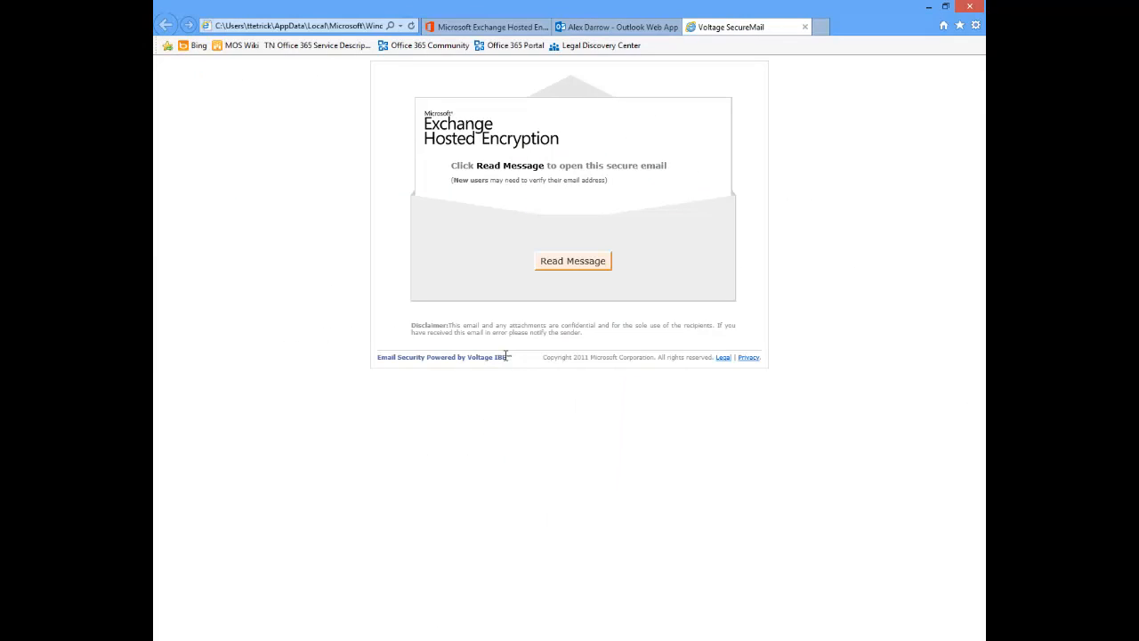
{"action": "mouse_move", "coordinate": [487, 149]}
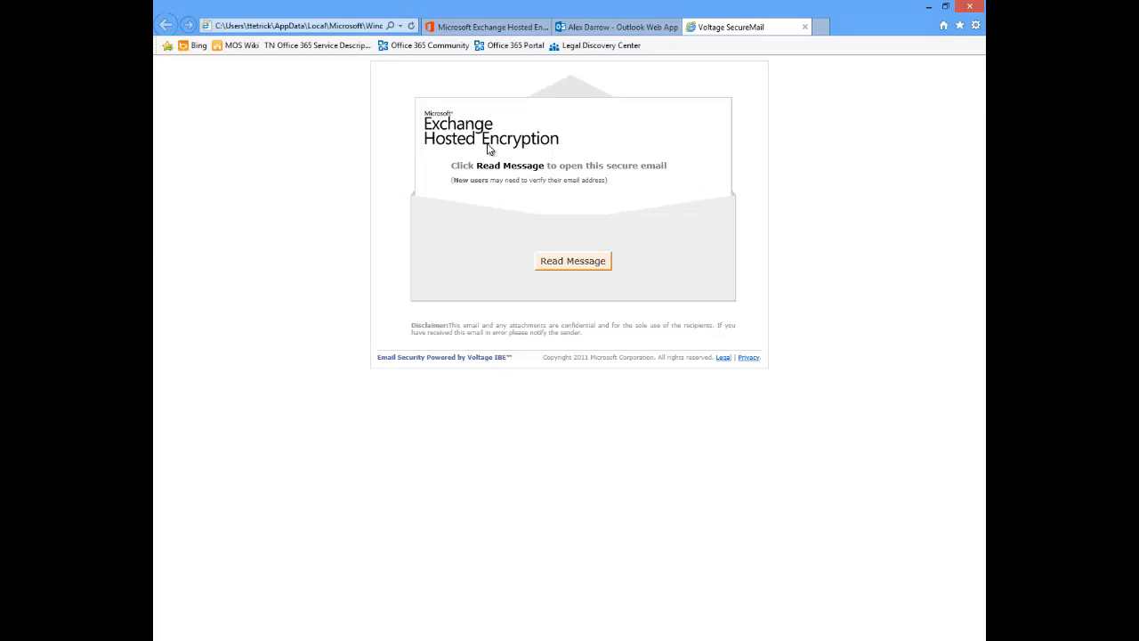
{"action": "mouse_move", "coordinate": [527, 169]}
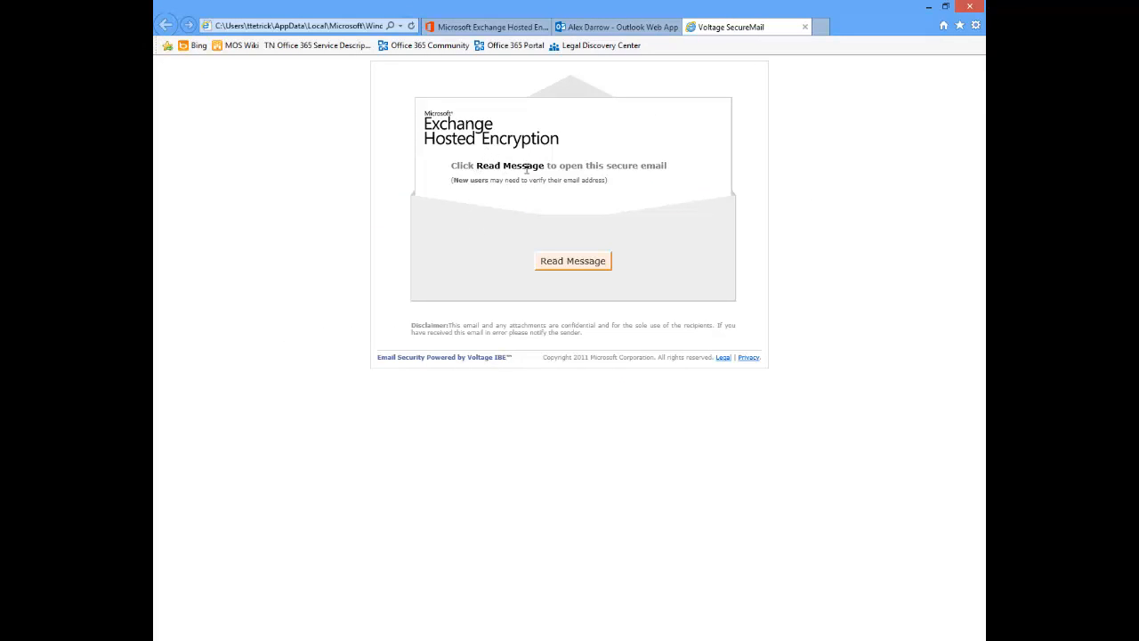
{"action": "mouse_move", "coordinate": [573, 261]}
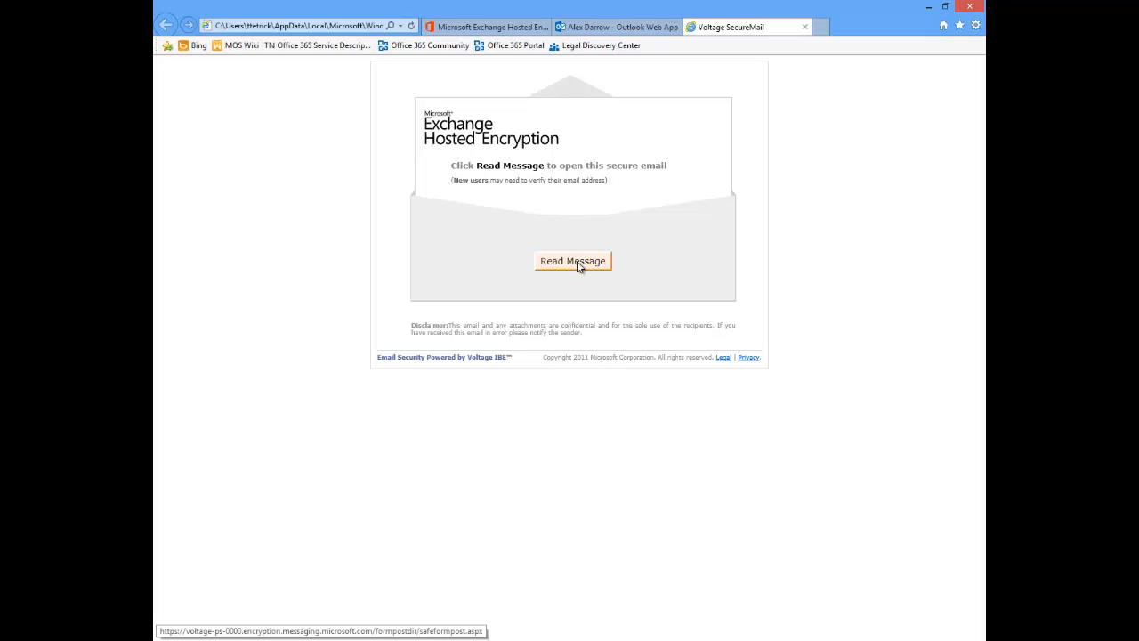
{"action": "left_click", "coordinate": [572, 261]}
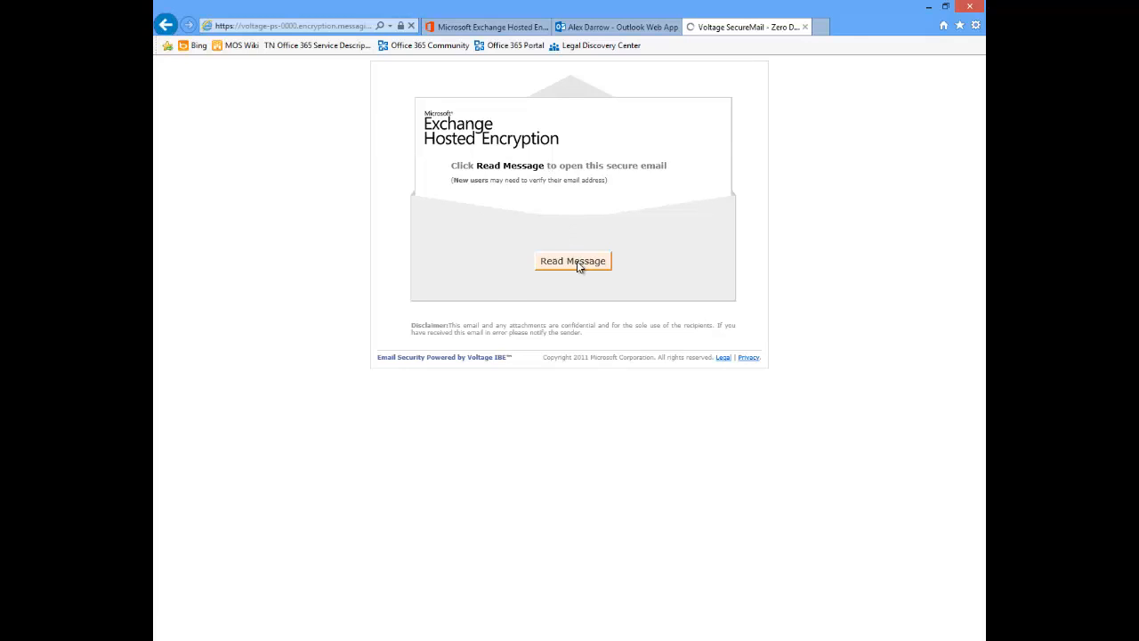
{"action": "left_click", "coordinate": [573, 261]}
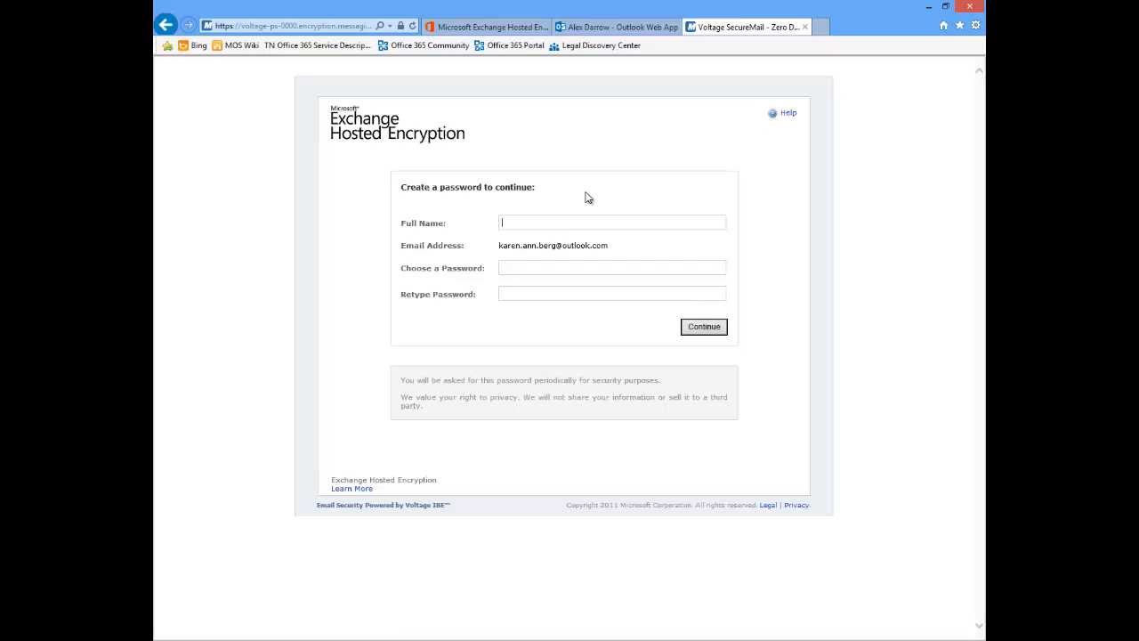
{"action": "type", "text": "Karen Be"}
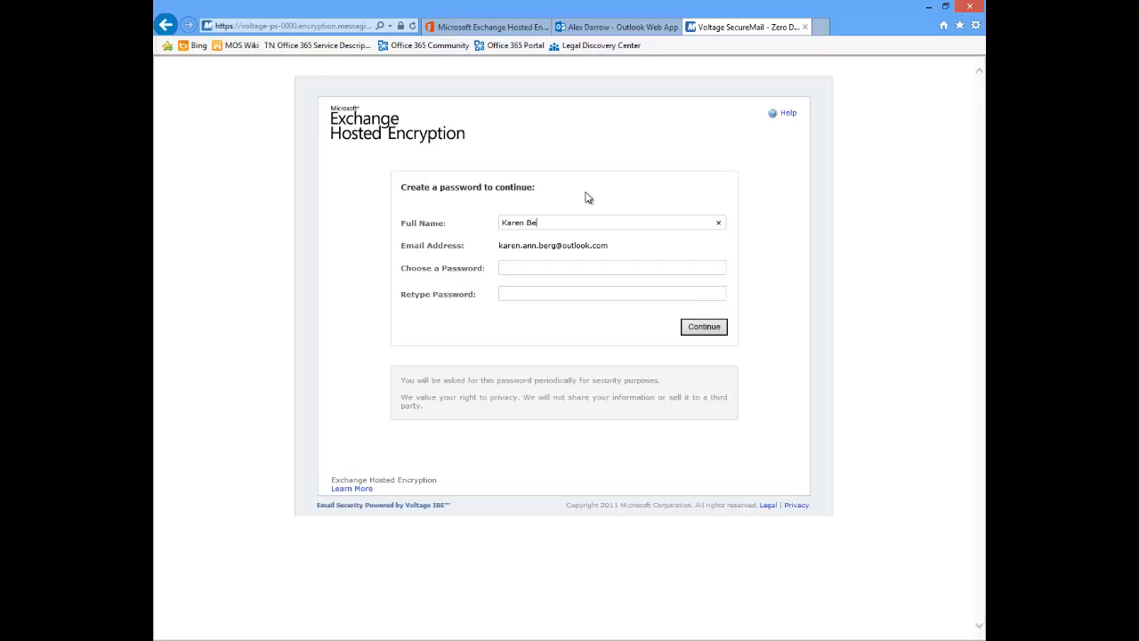
{"action": "type", "text": "••••"}
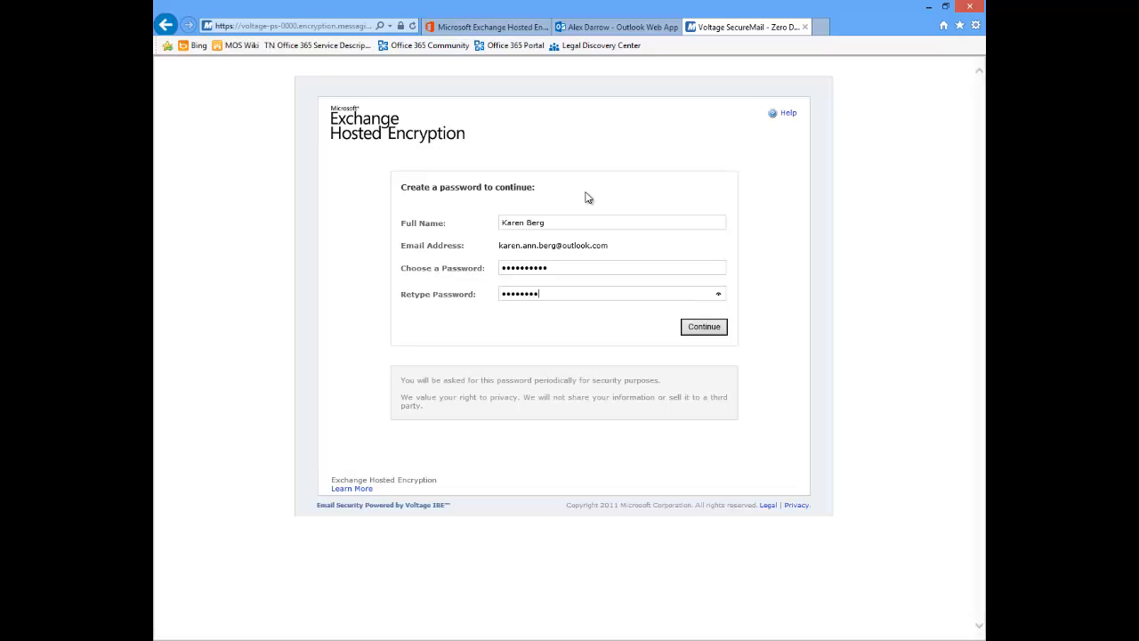
{"action": "type", "text": "••"}
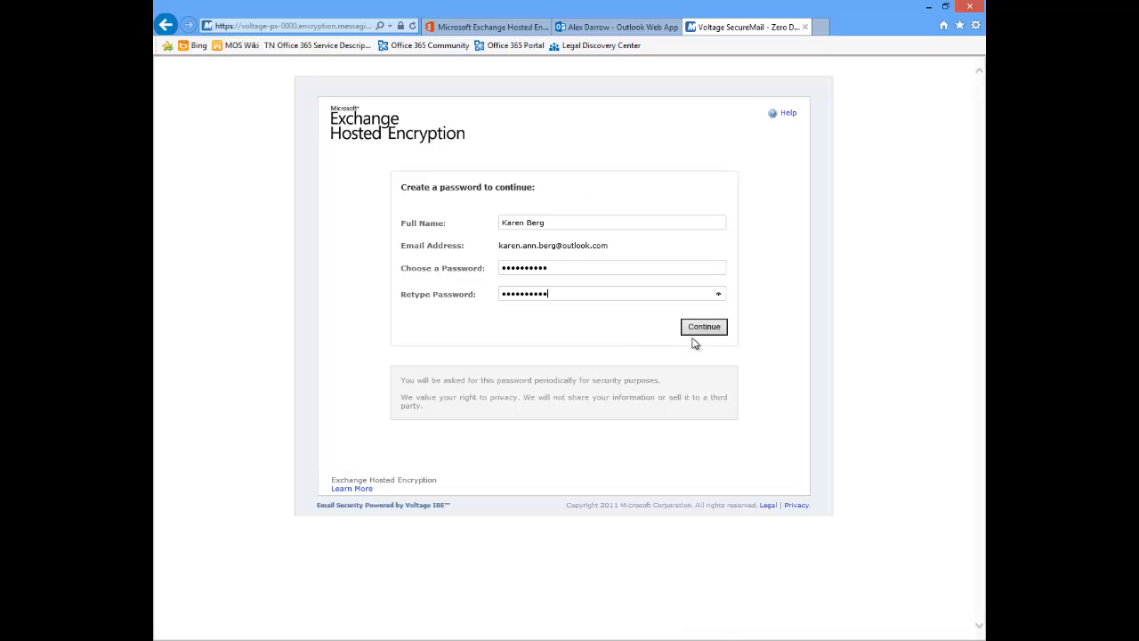
{"action": "left_click", "coordinate": [703, 327]}
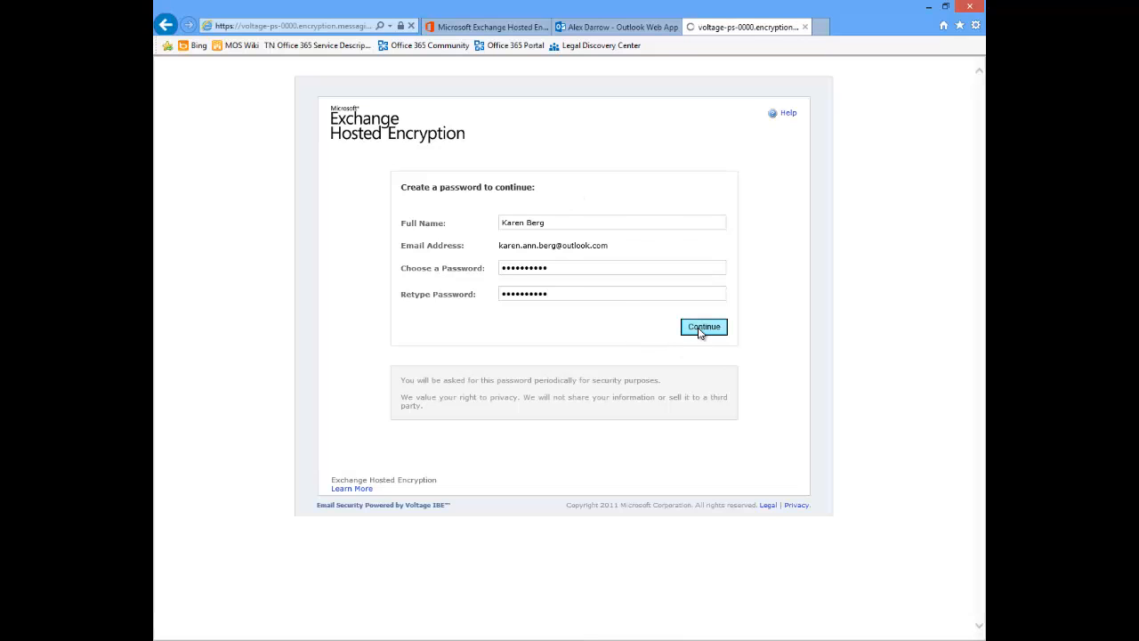
{"action": "left_click", "coordinate": [703, 326]}
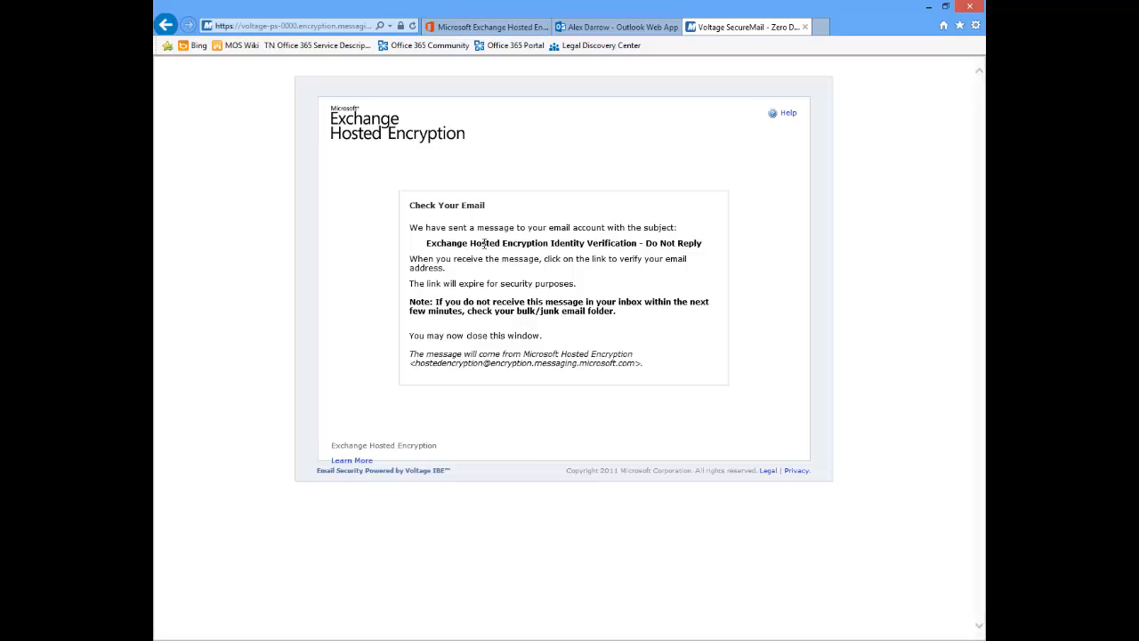
{"action": "mouse_move", "coordinate": [552, 261]}
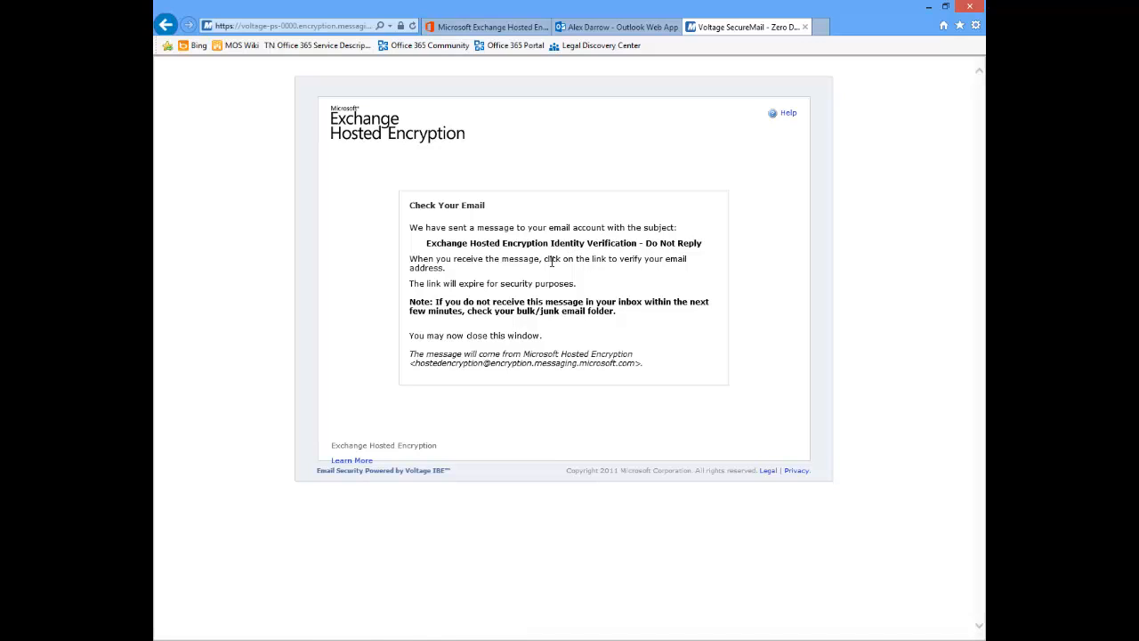
{"action": "mouse_move", "coordinate": [474, 278]}
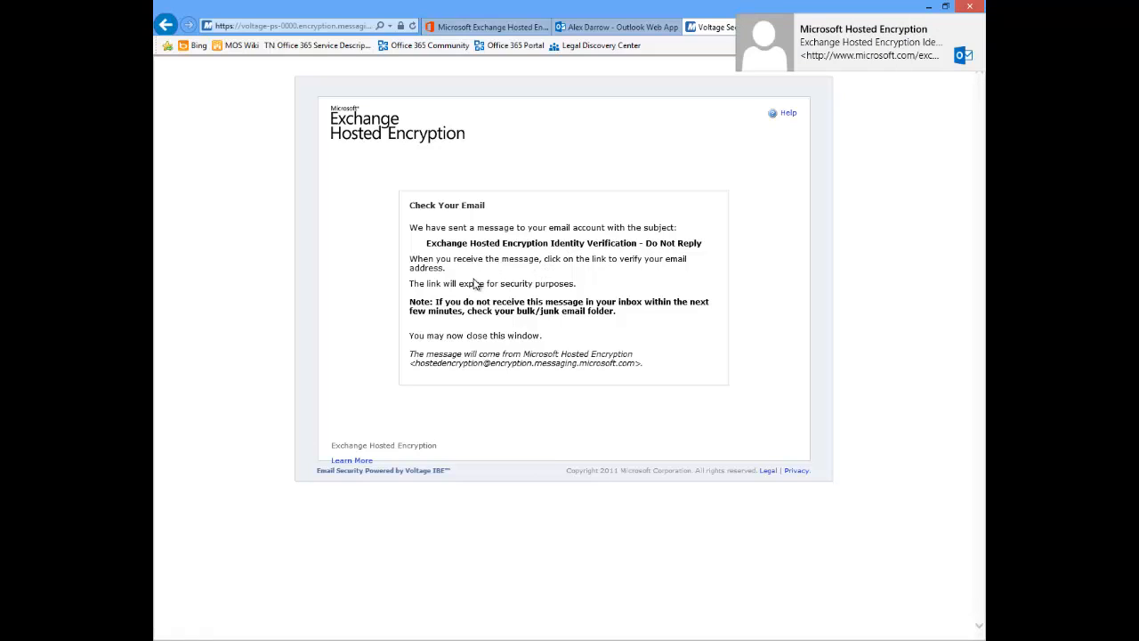
{"action": "mouse_move", "coordinate": [782, 200]}
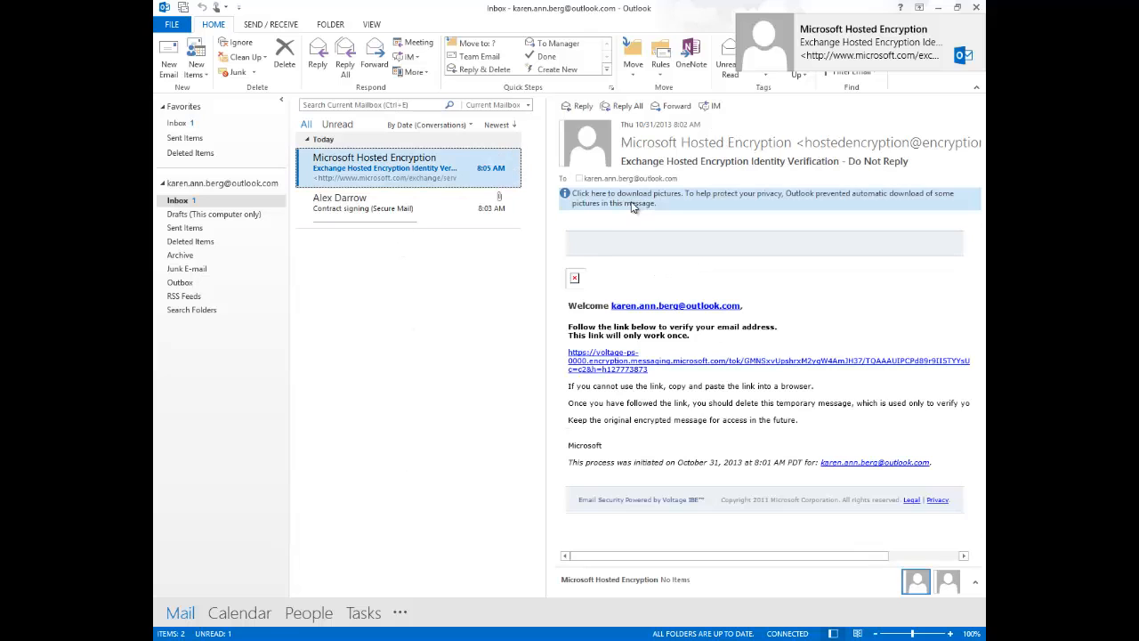
{"action": "left_click", "coordinate": [762, 197]}
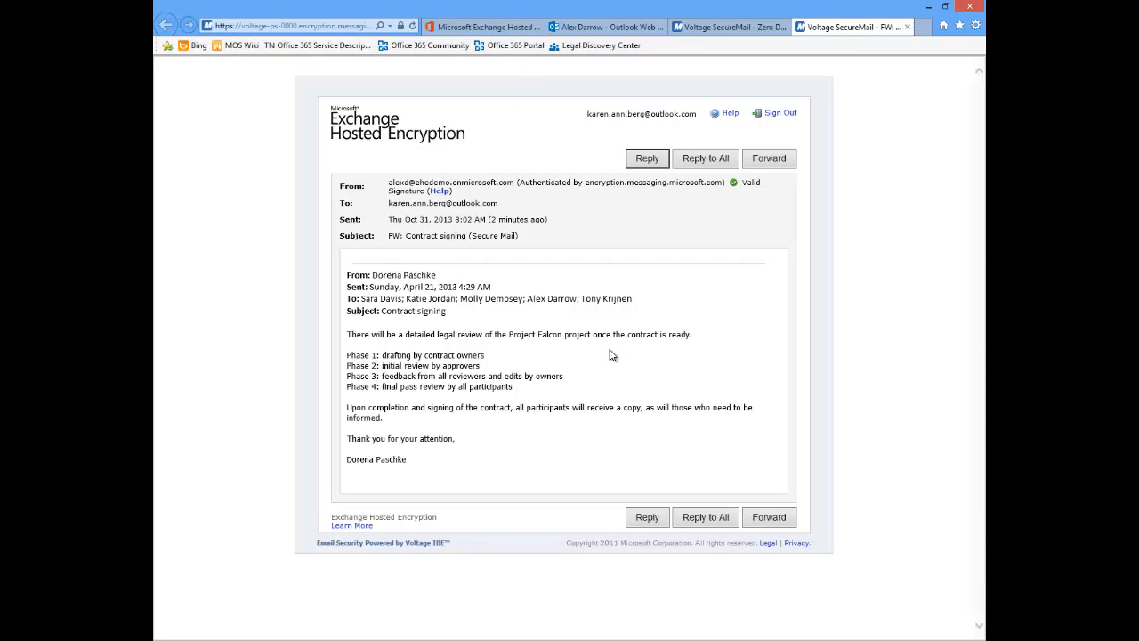
{"action": "mouse_move", "coordinate": [386, 312]}
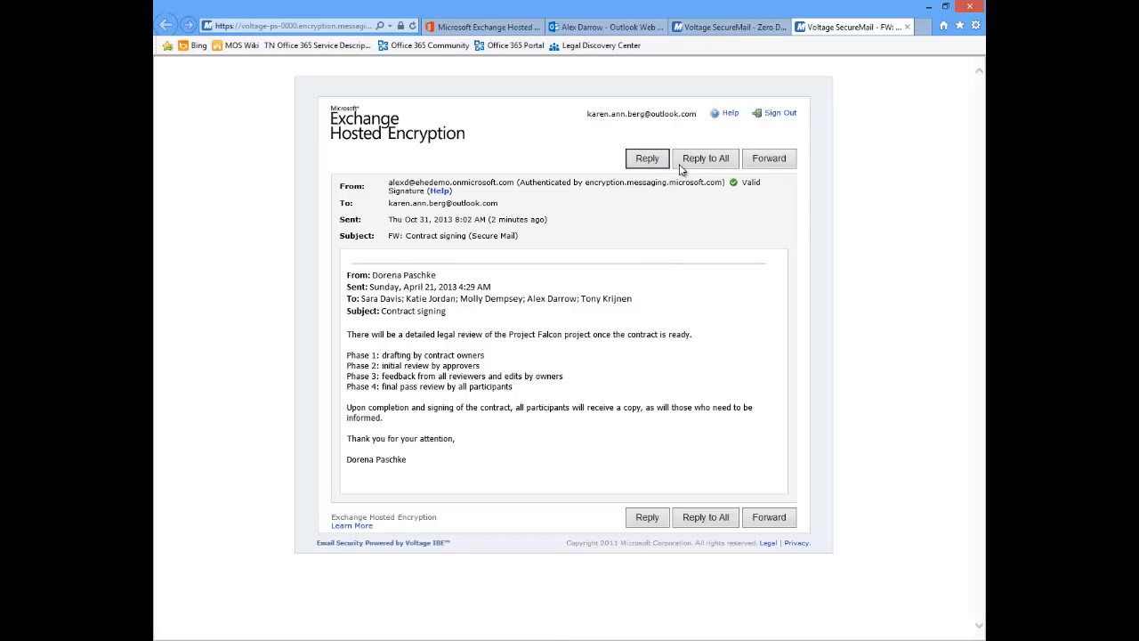
{"action": "mouse_move", "coordinate": [769, 157]}
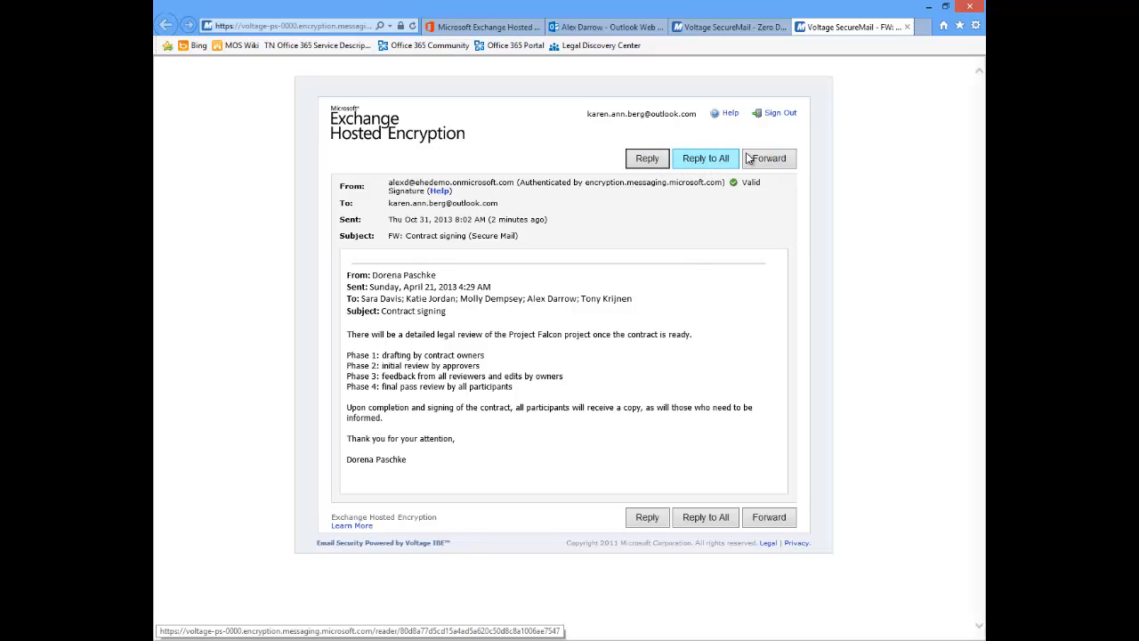
{"action": "mouse_move", "coordinate": [638, 322]}
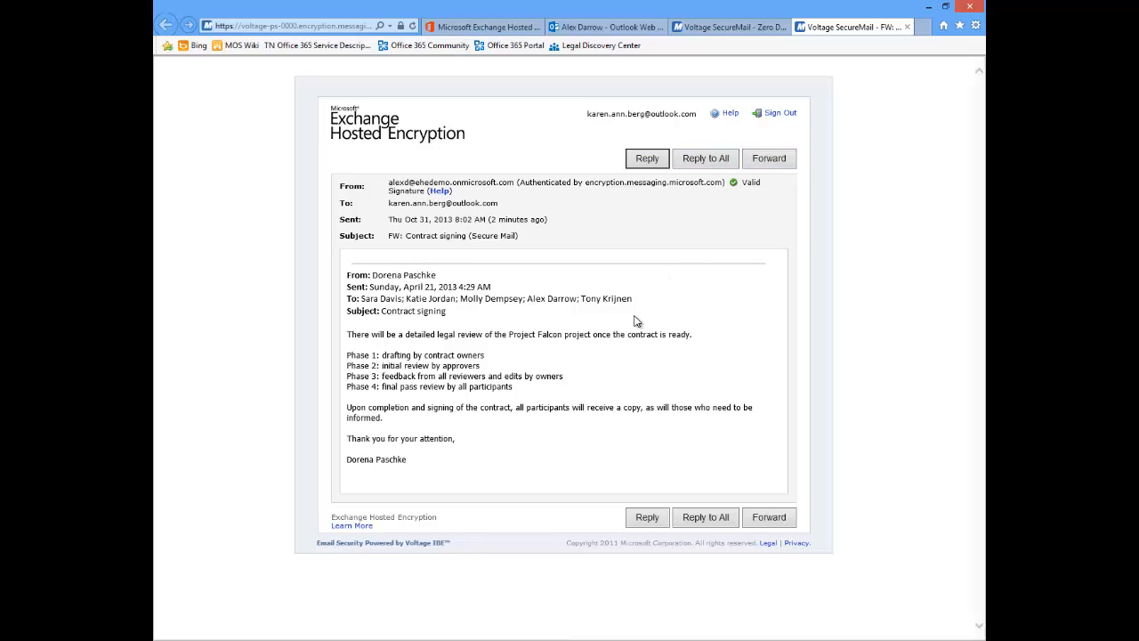
{"action": "mouse_move", "coordinate": [612, 328]}
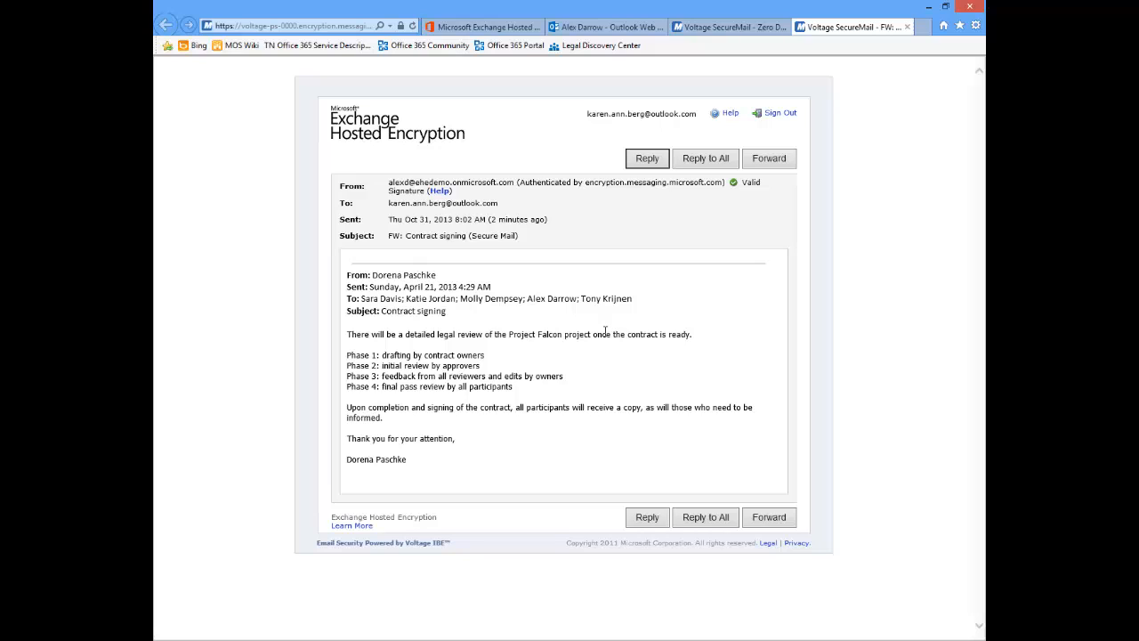
{"action": "mouse_move", "coordinate": [561, 363]}
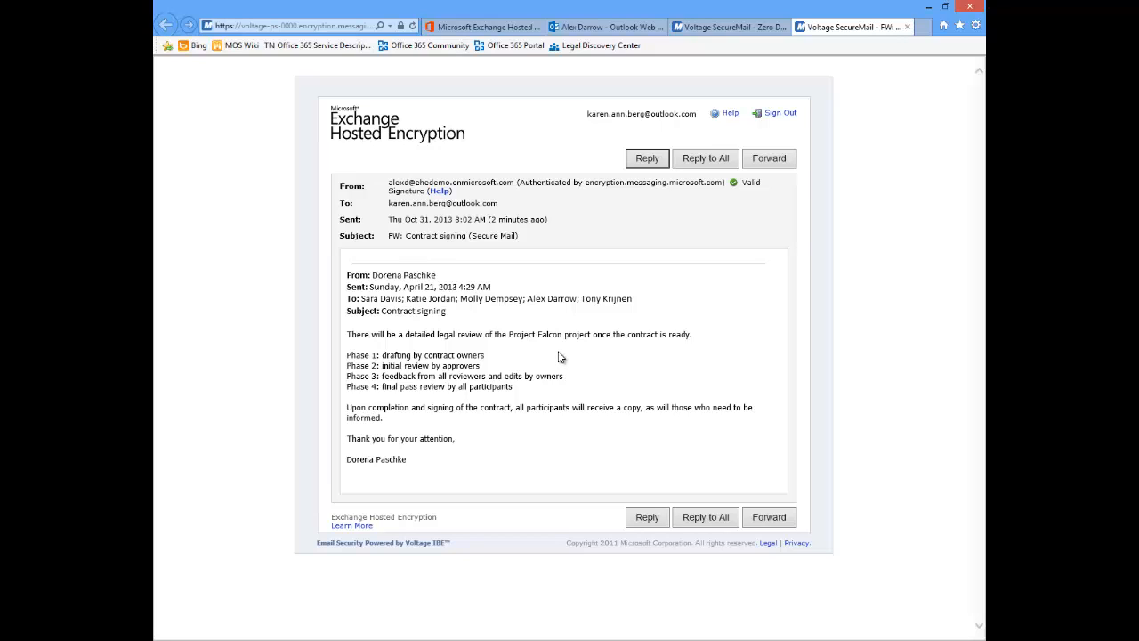
{"action": "mouse_move", "coordinate": [577, 372]}
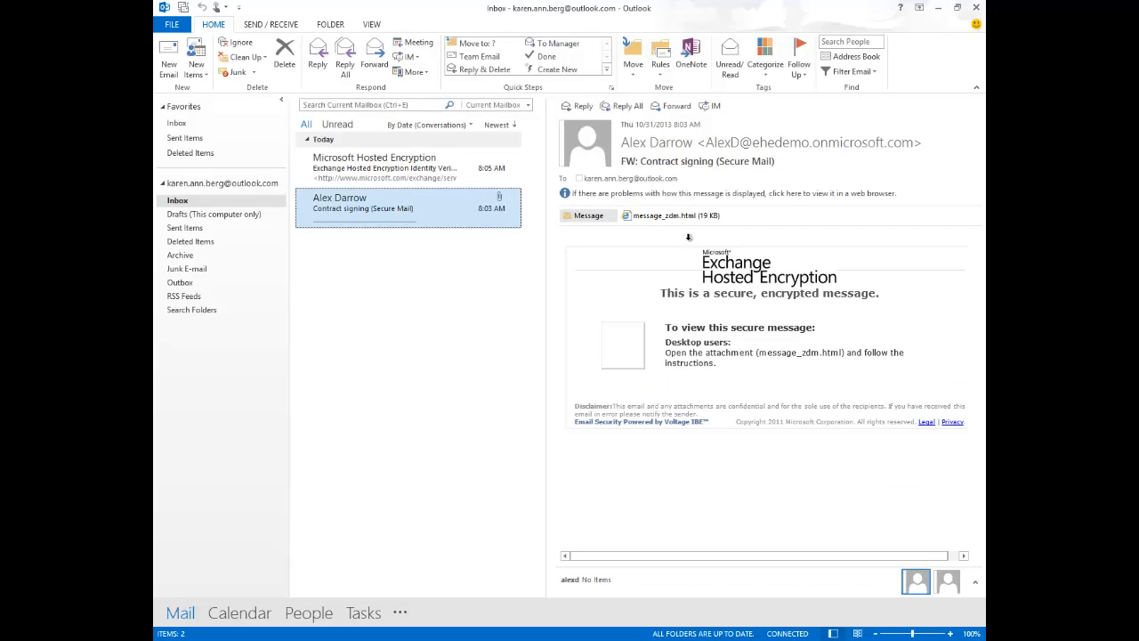
{"action": "mouse_move", "coordinate": [674, 234]}
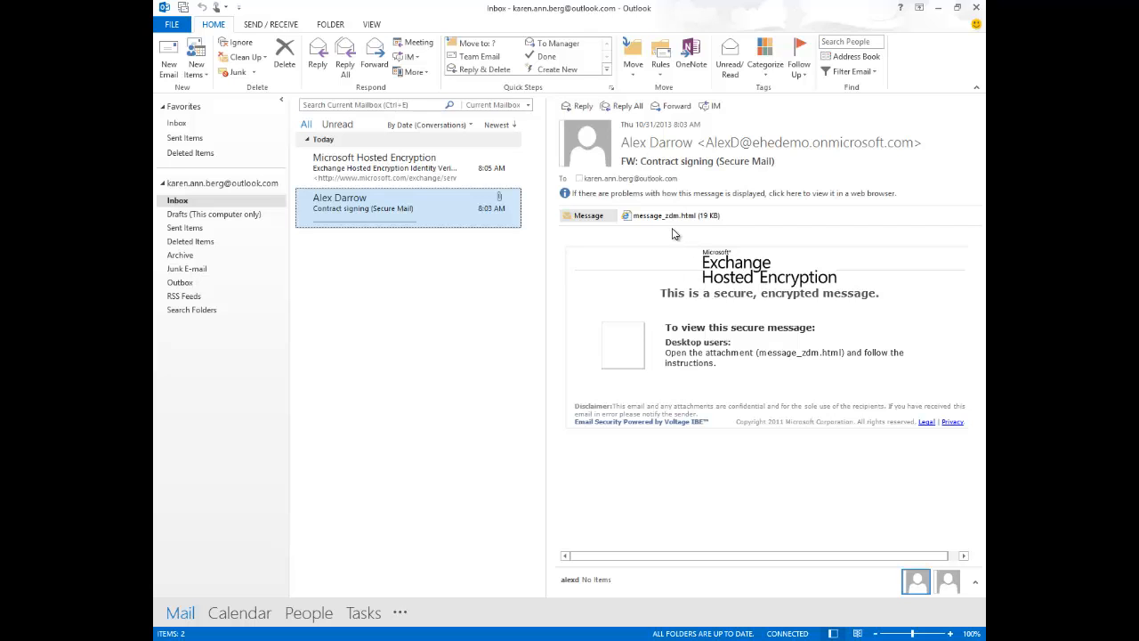
Step: Reopen the message_zdm.html attachment from Outlook and confirm opening it
{"action": "double_click", "coordinate": [674, 215]}
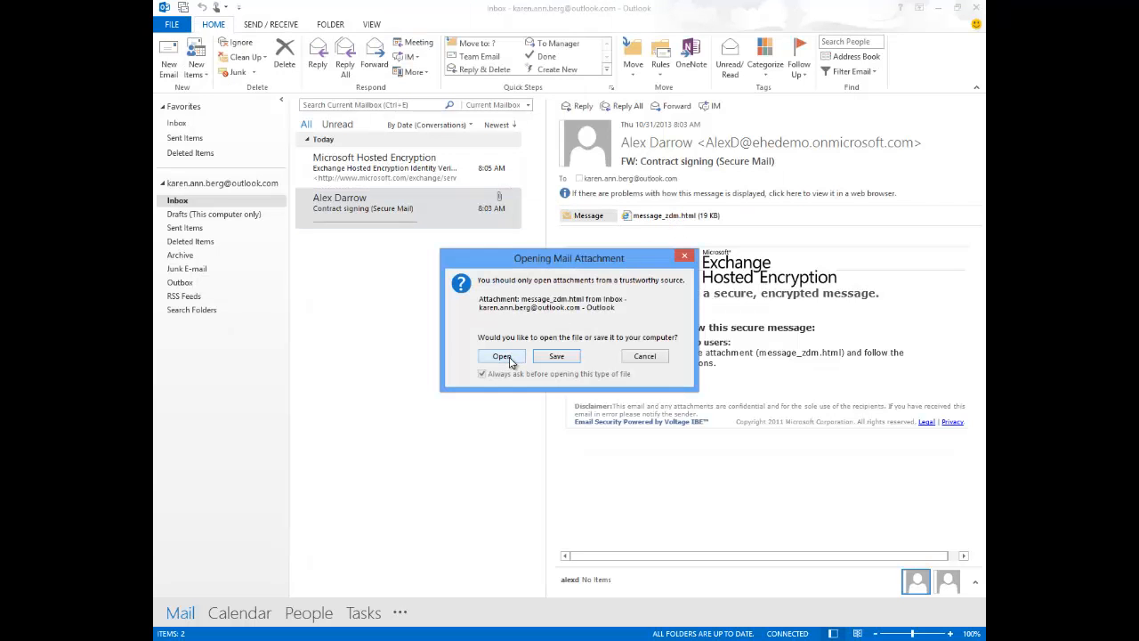
{"action": "left_click", "coordinate": [502, 356]}
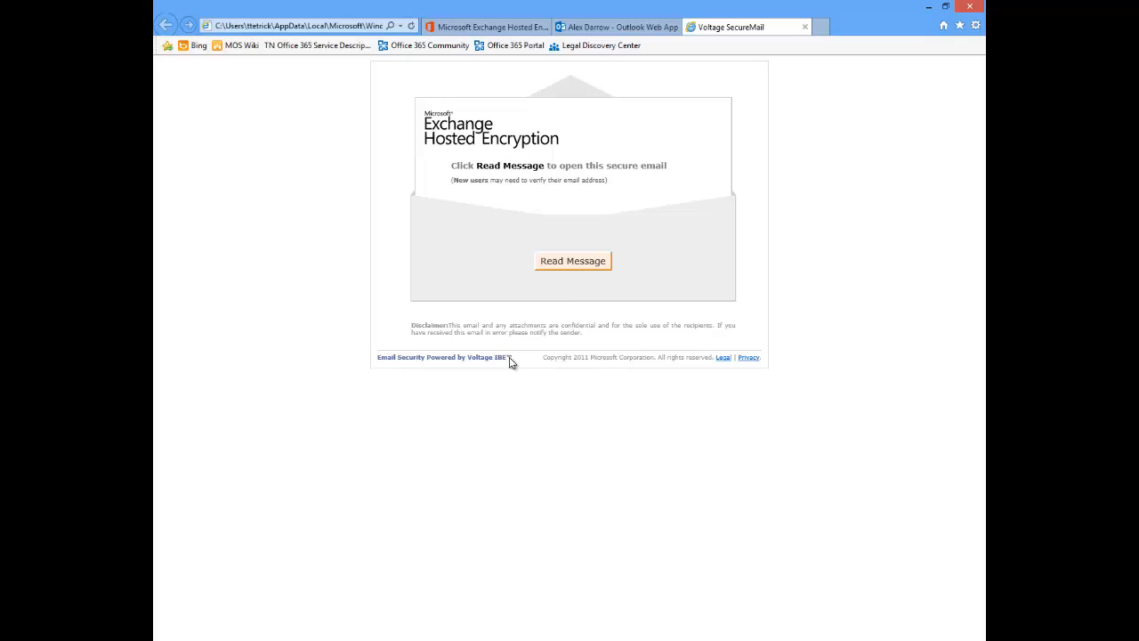
Step: Choose Read Message to display the decrypted 'Contract signing' forward
{"action": "left_click", "coordinate": [573, 261]}
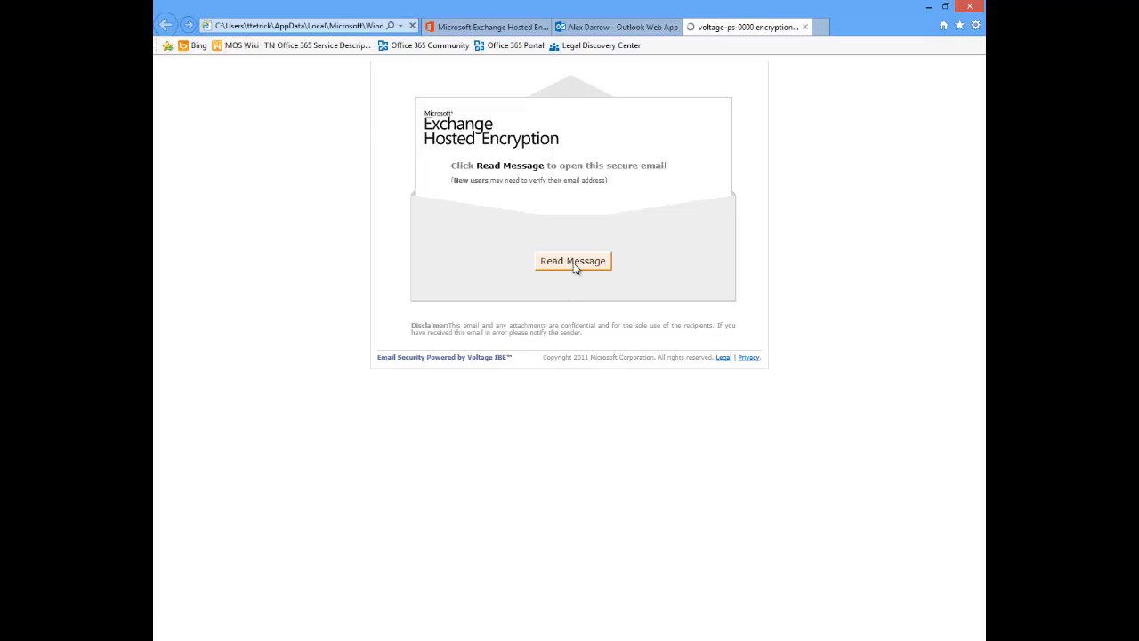
{"action": "left_click", "coordinate": [572, 261]}
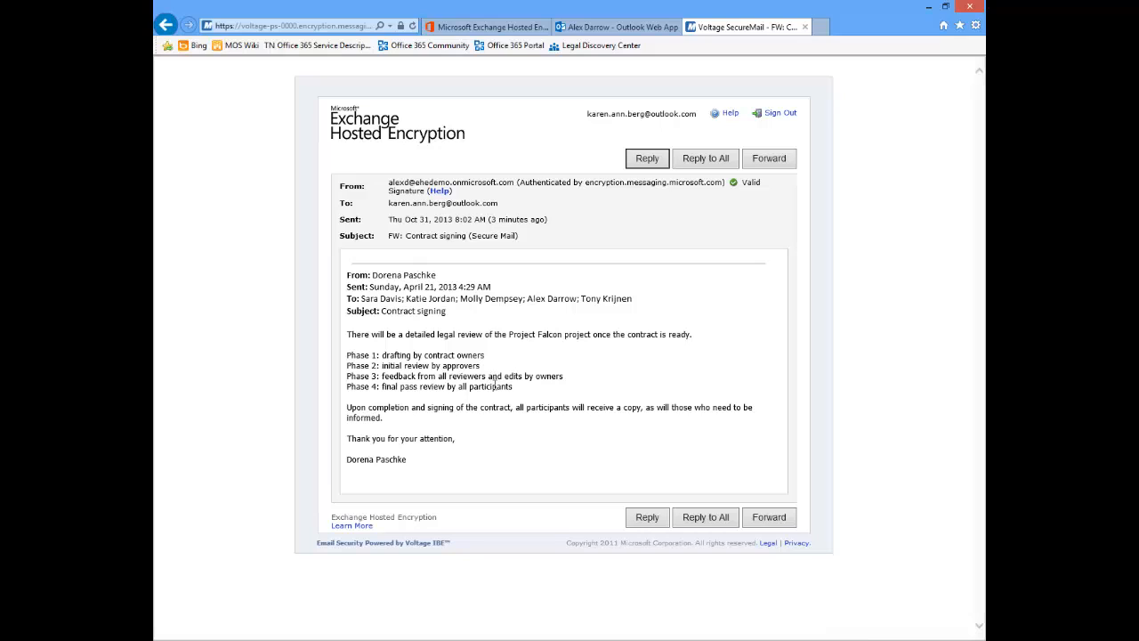
{"action": "mouse_move", "coordinate": [509, 402]}
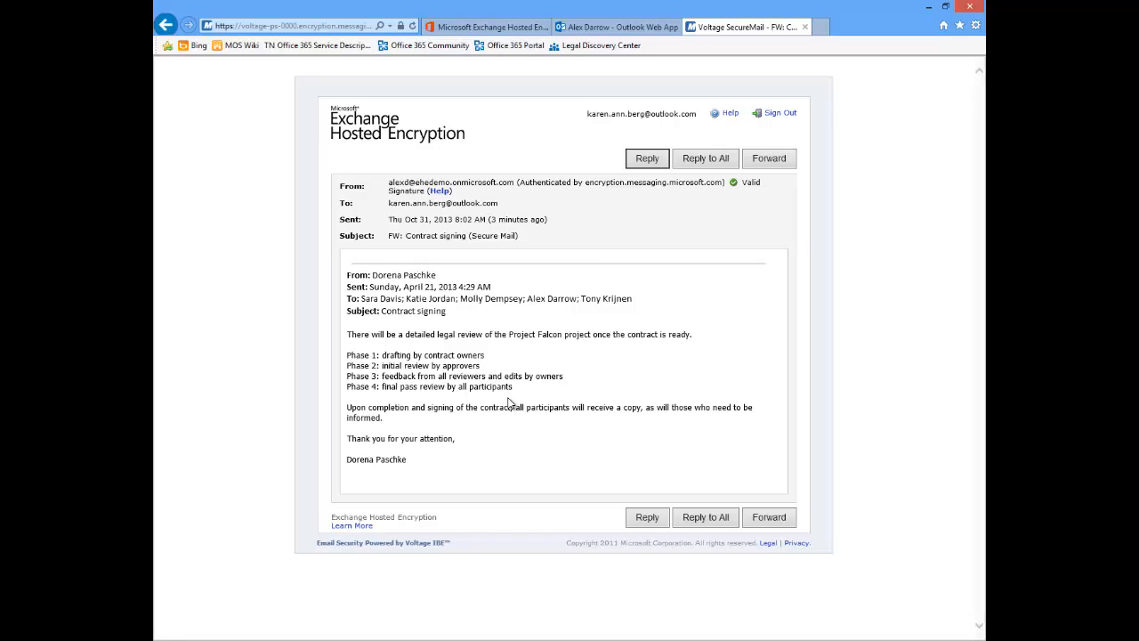